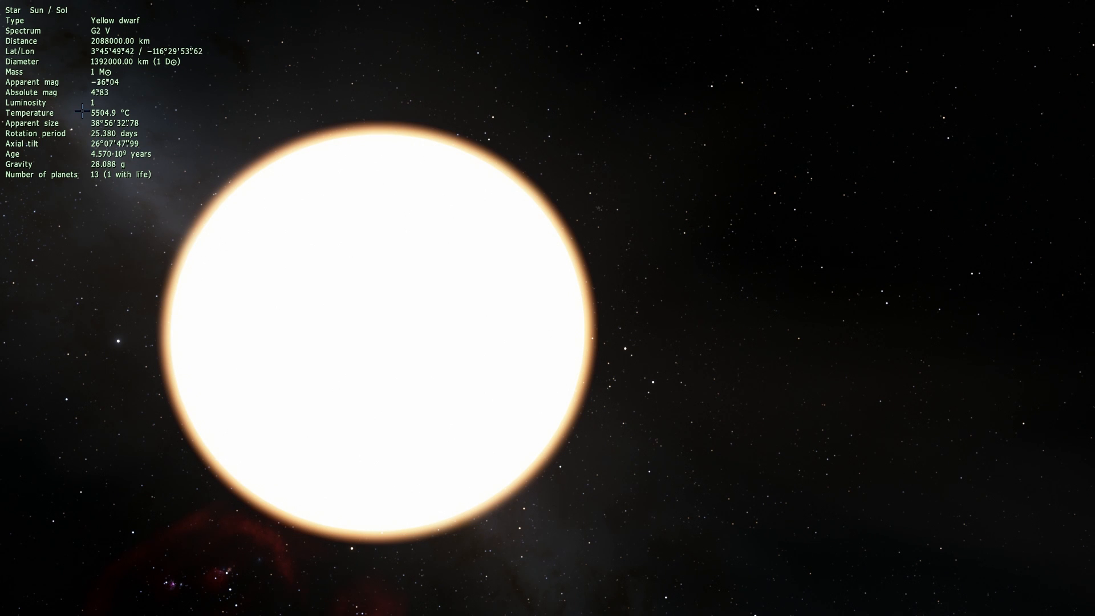
{"action": "mouse_move", "coordinate": [415, 144]}
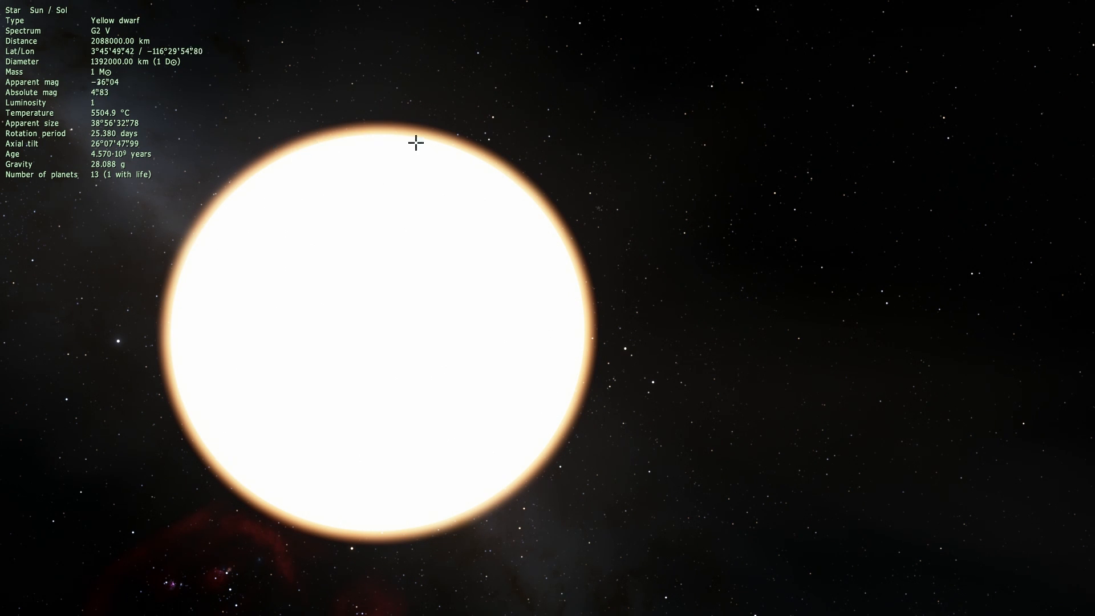
{"action": "mouse_move", "coordinate": [543, 262]}
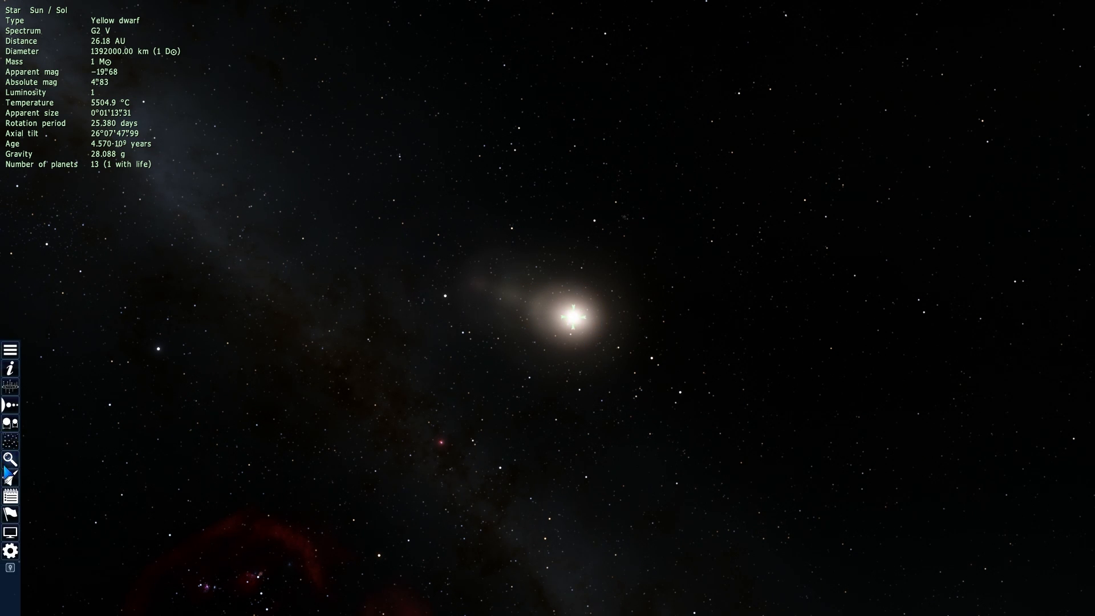
- Search for Gliese 229 and fly to the red dwarf Gliese 229 A
{"action": "left_click", "coordinate": [9, 458]}
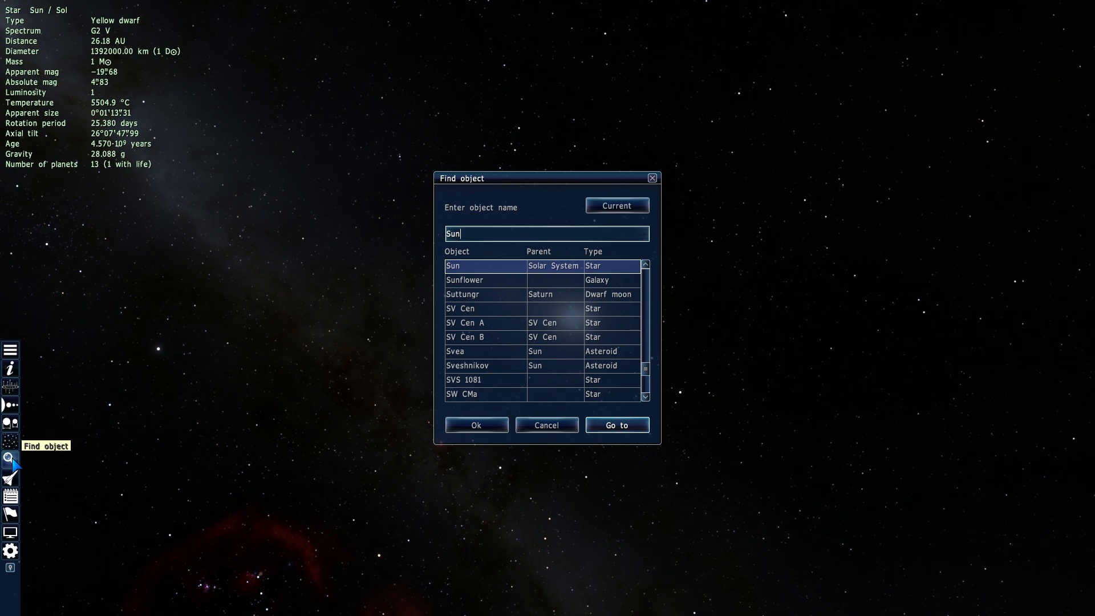
{"action": "type", "text": "gliese 229"}
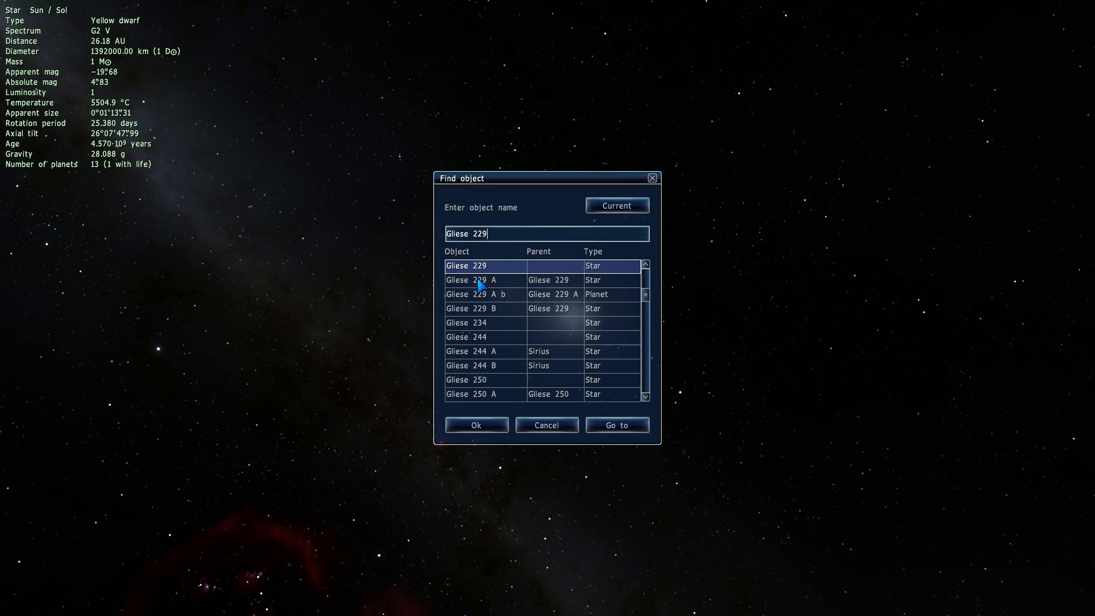
{"action": "left_click", "coordinate": [617, 424]}
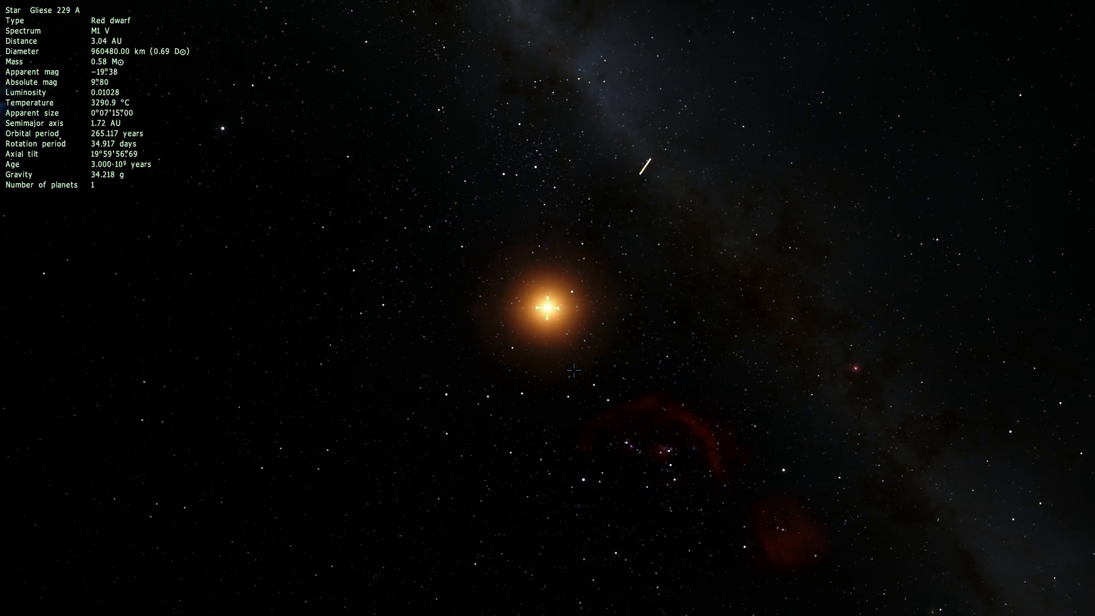
- Zoom toward Gliese 229 A's surface with time accelerated, then pull back to reveal Gliese 229 B
{"action": "scroll", "scroll_direction": "up", "scroll_amount": 3}
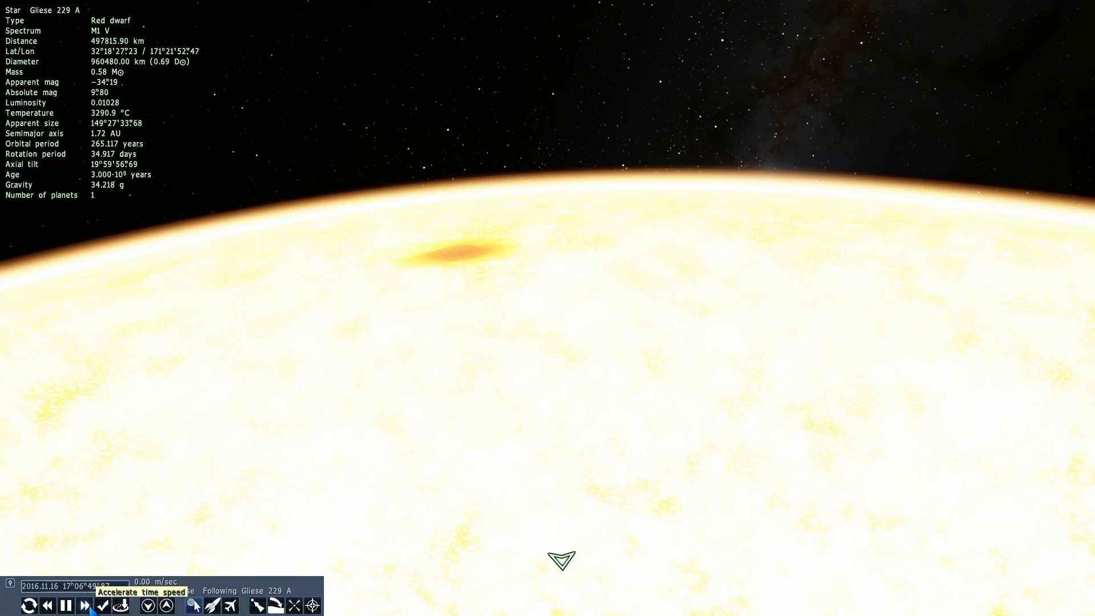
{"action": "left_click", "coordinate": [84, 603]}
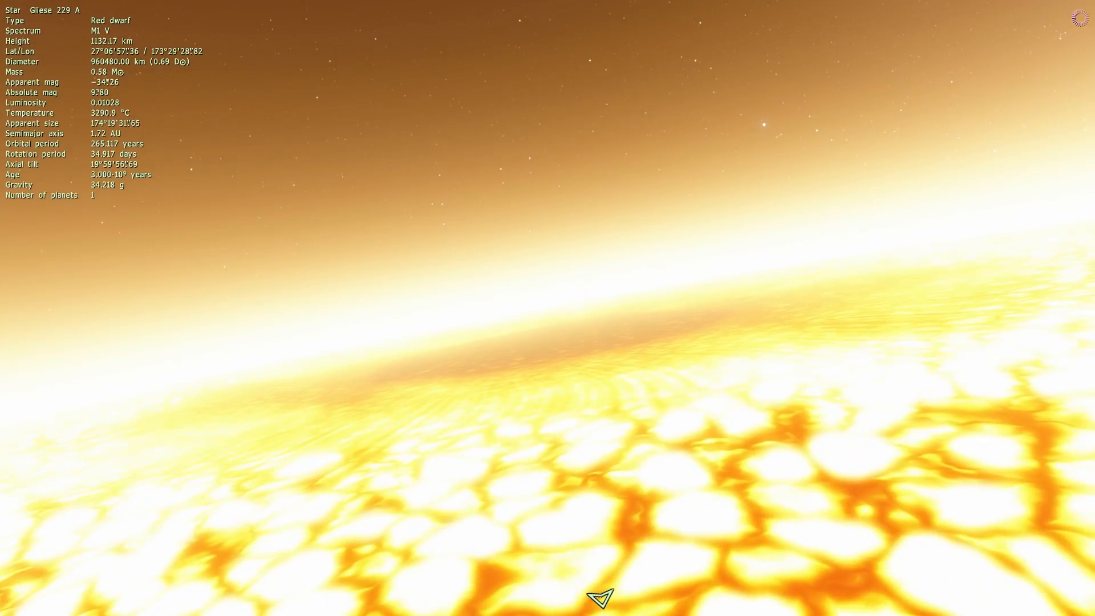
{"action": "scroll", "scroll_direction": "down", "scroll_amount": 3}
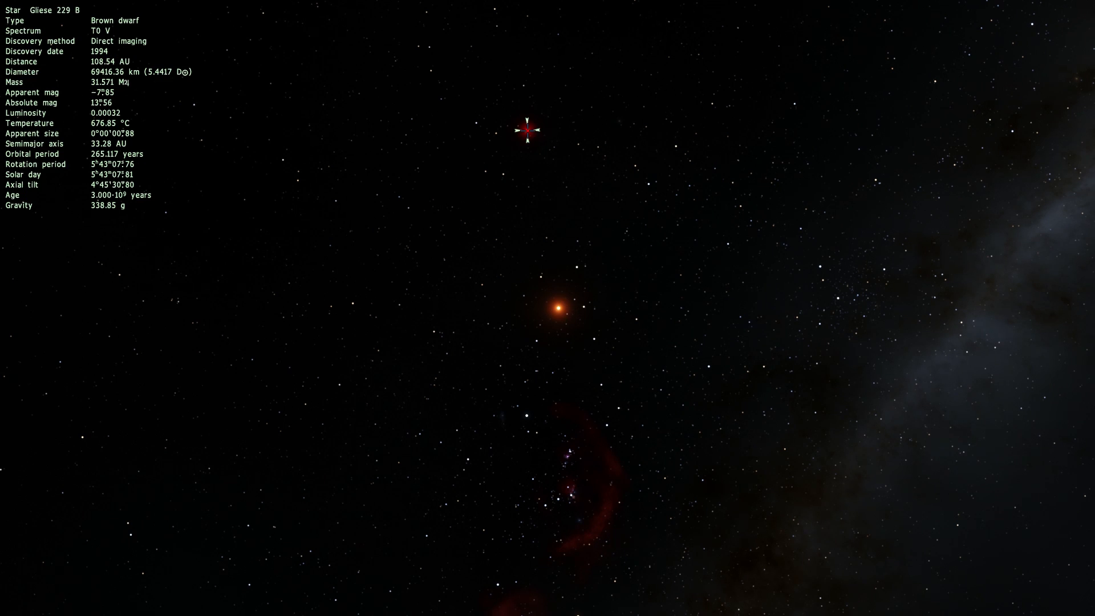
- Fly to the brown dwarf Gliese 229 B via its marker's Go to object action
{"action": "right_click", "coordinate": [526, 130]}
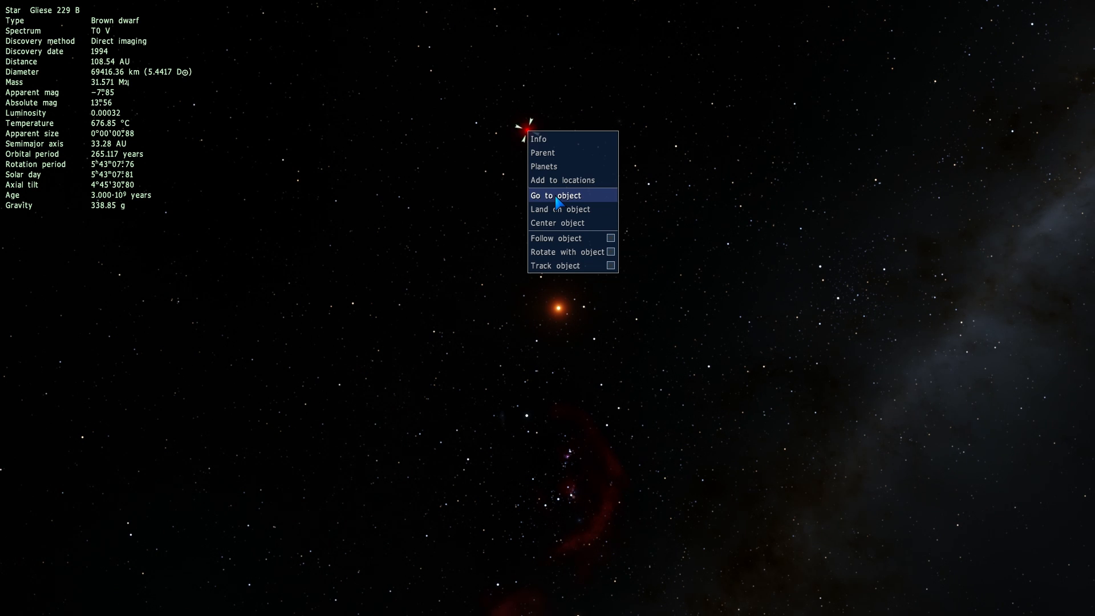
{"action": "left_click", "coordinate": [555, 195]}
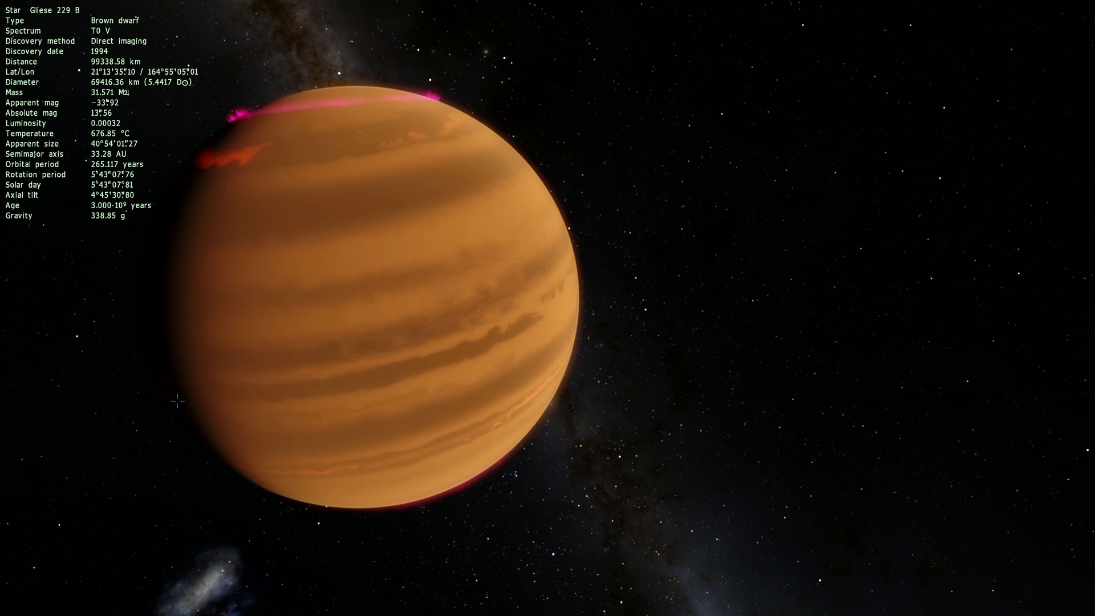
- Search for Jupiter and fly to the planet for a size comparison
{"action": "left_click", "coordinate": [9, 442]}
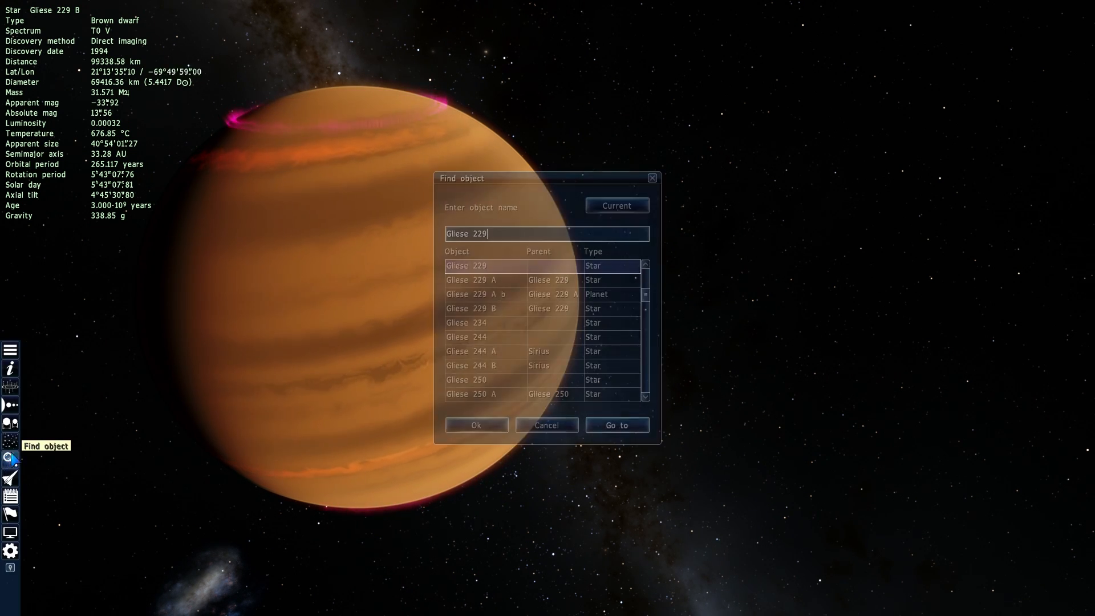
{"action": "type", "text": "Jupiter"}
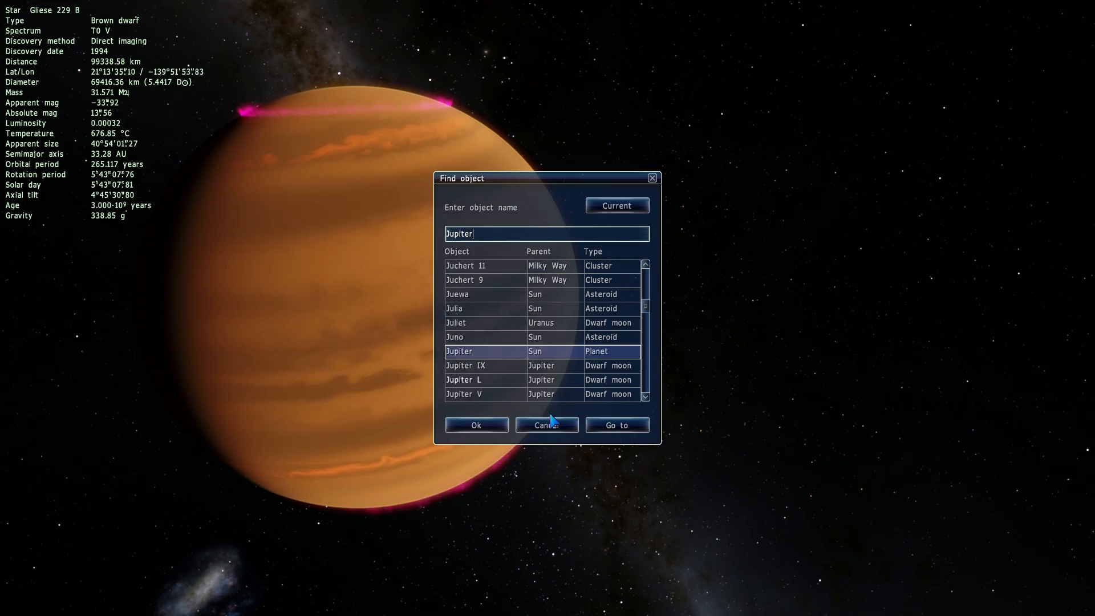
{"action": "left_click", "coordinate": [617, 424]}
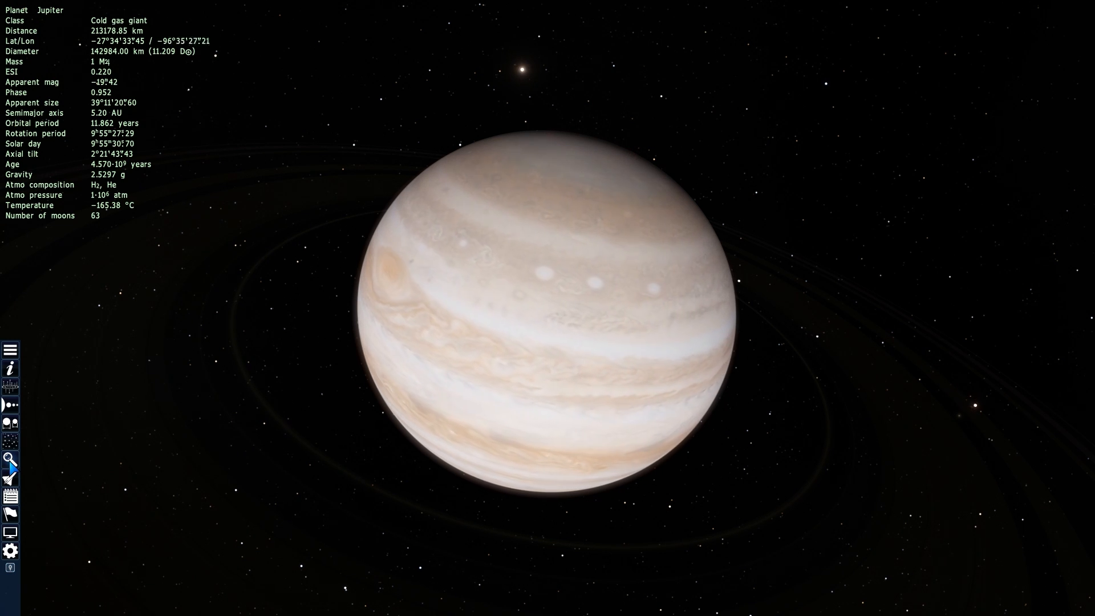
- Search for Teide, fly to the Teide system and zoom toward its ice giant
{"action": "left_click", "coordinate": [9, 458]}
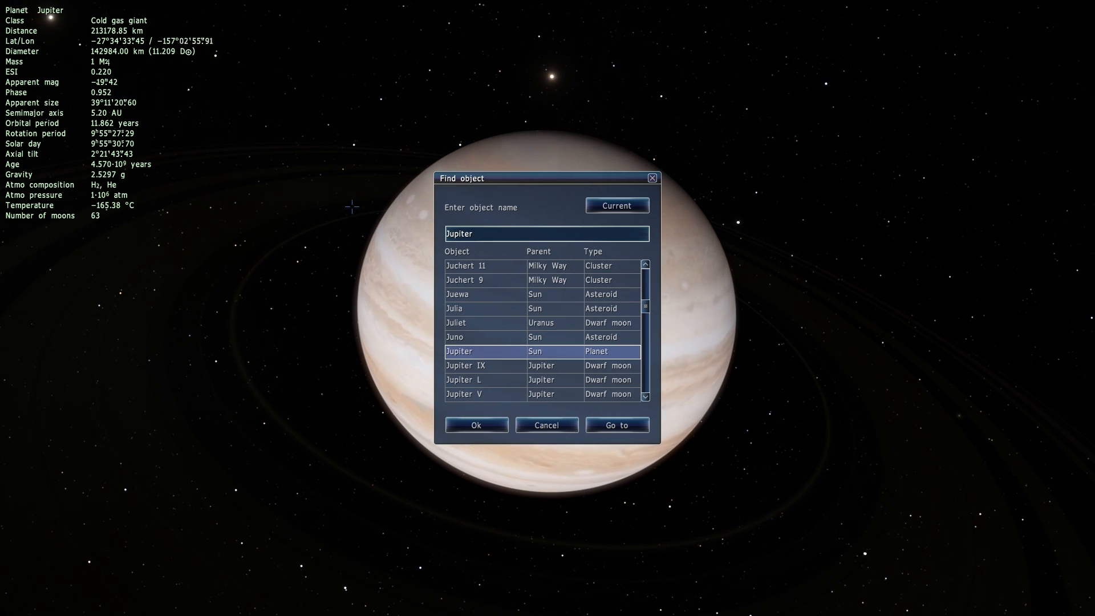
{"action": "type", "text": "te"}
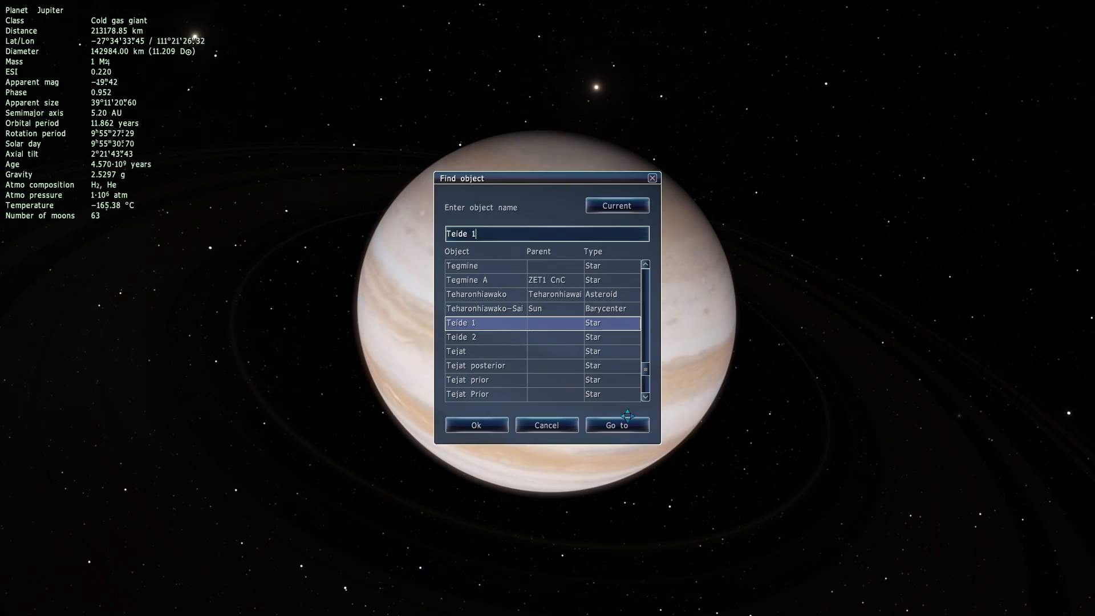
{"action": "left_click", "coordinate": [617, 424]}
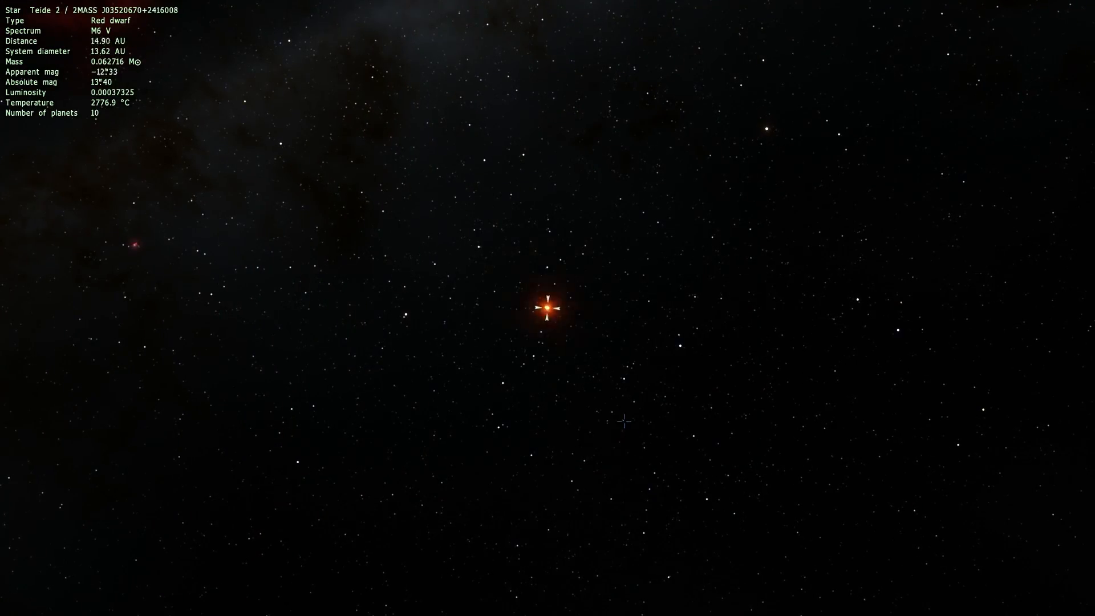
{"action": "scroll", "scroll_direction": "up", "scroll_amount": 3}
{"action": "type", "text": "Teide 1"}
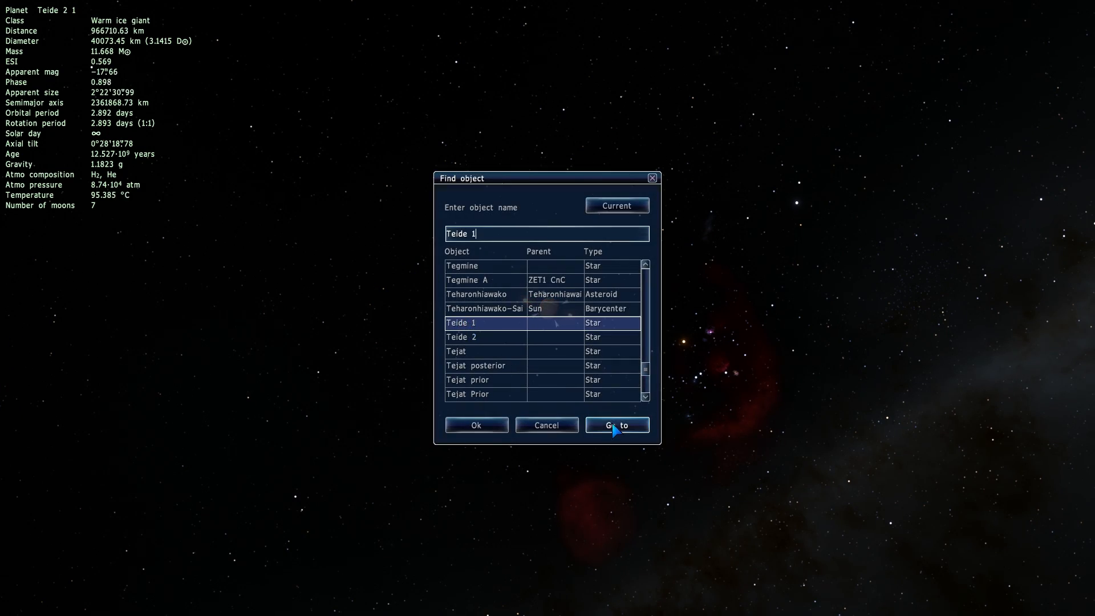
- Fly to Teide 1, then on to the T8 brown dwarf WISE 1711+3500
{"action": "left_click", "coordinate": [617, 424]}
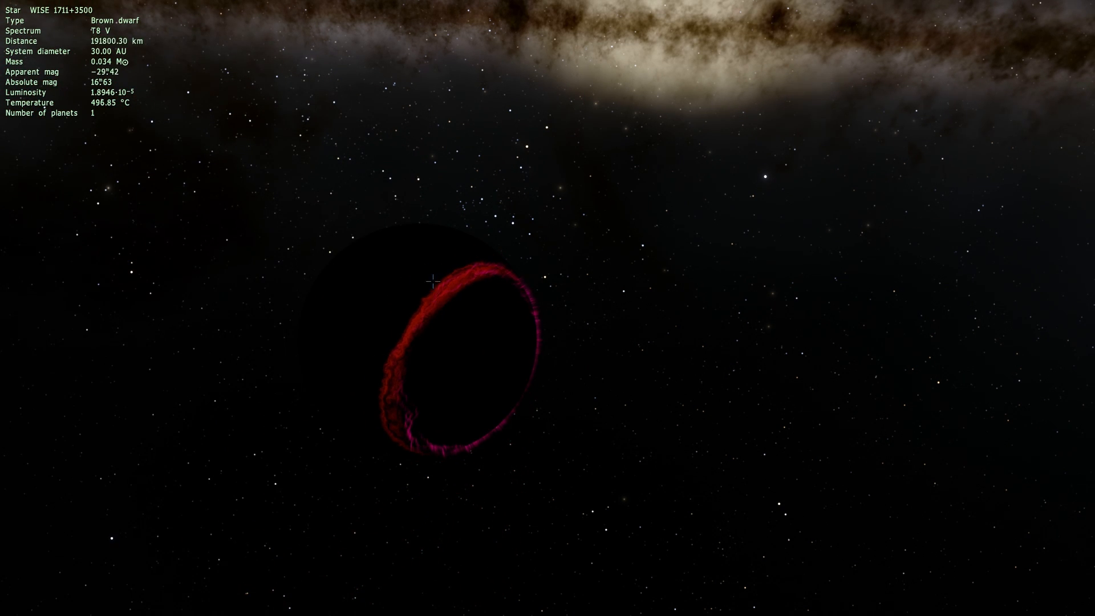
{"action": "mouse_move", "coordinate": [431, 315]}
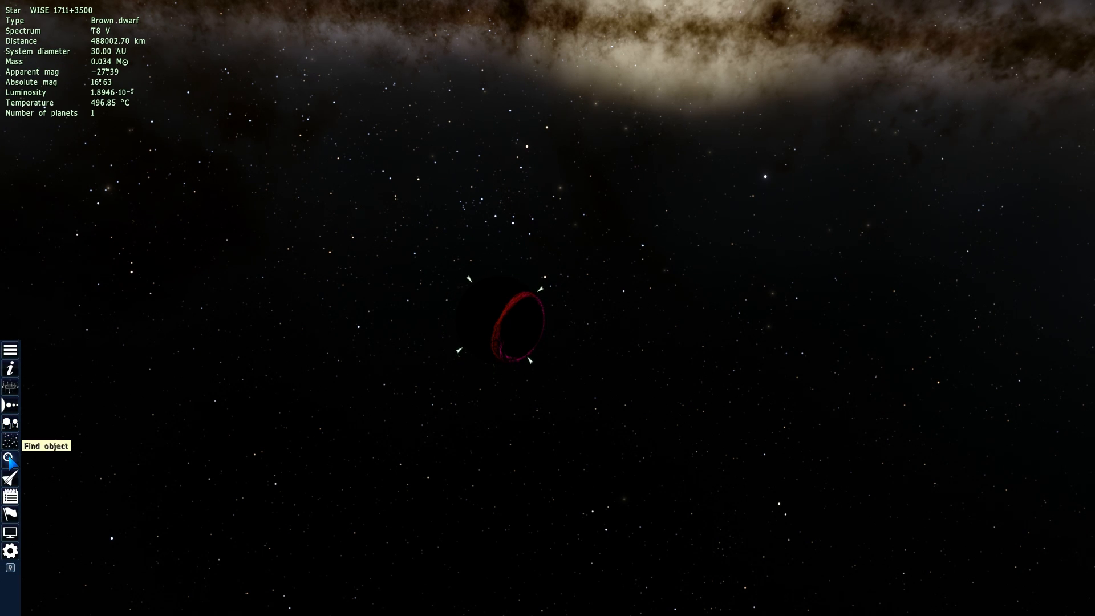
- Bring up the saved locations and choose the Super cold star bookmark for WISE 0855−0714
{"action": "left_click", "coordinate": [9, 459]}
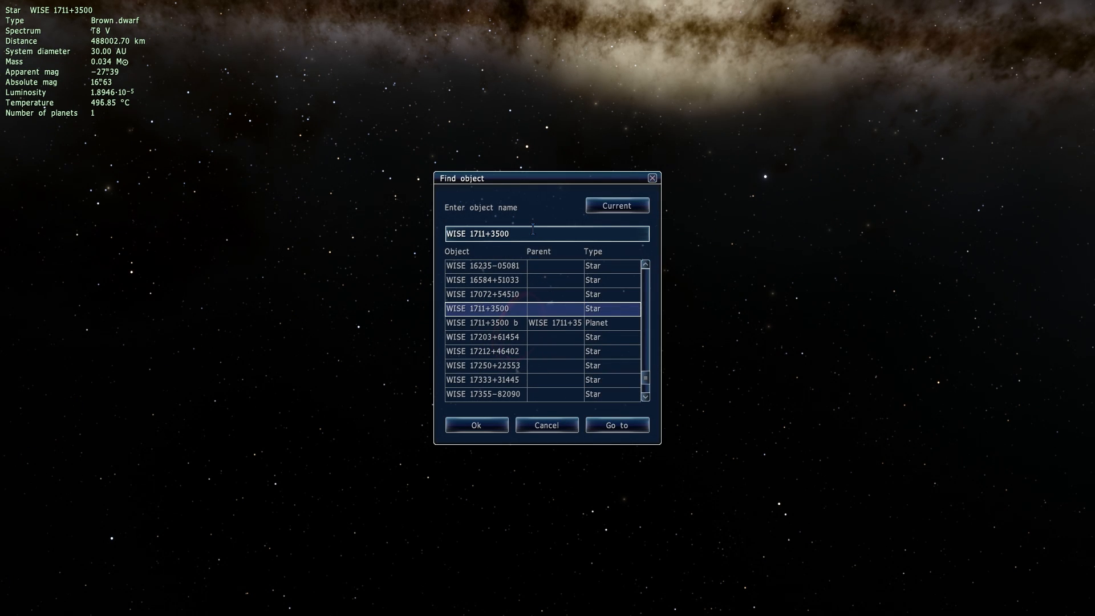
{"action": "mouse_move", "coordinate": [625, 166]}
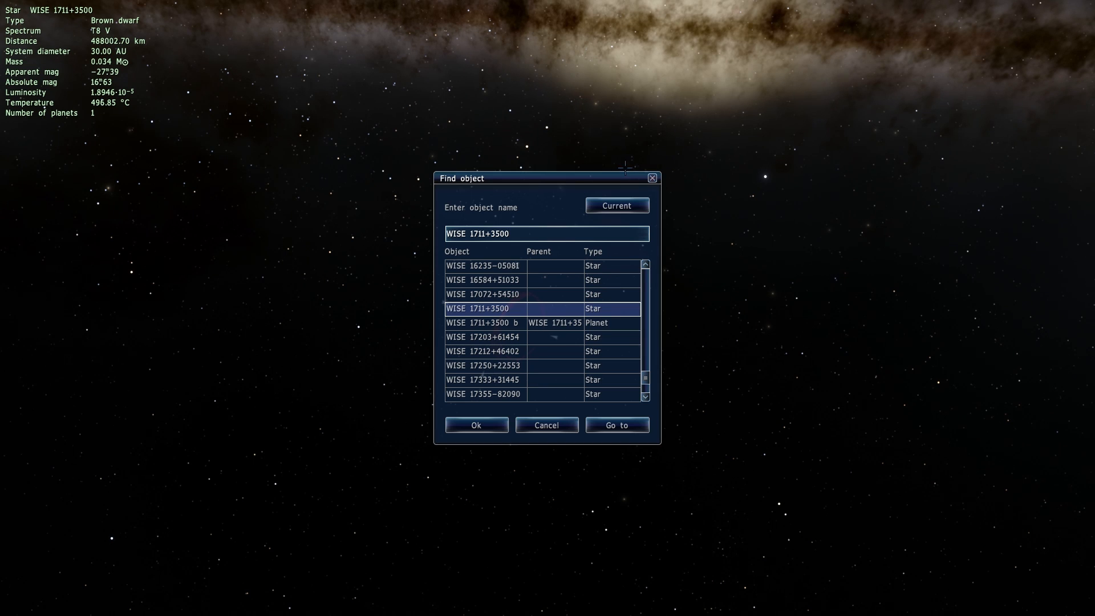
{"action": "left_click", "coordinate": [617, 424]}
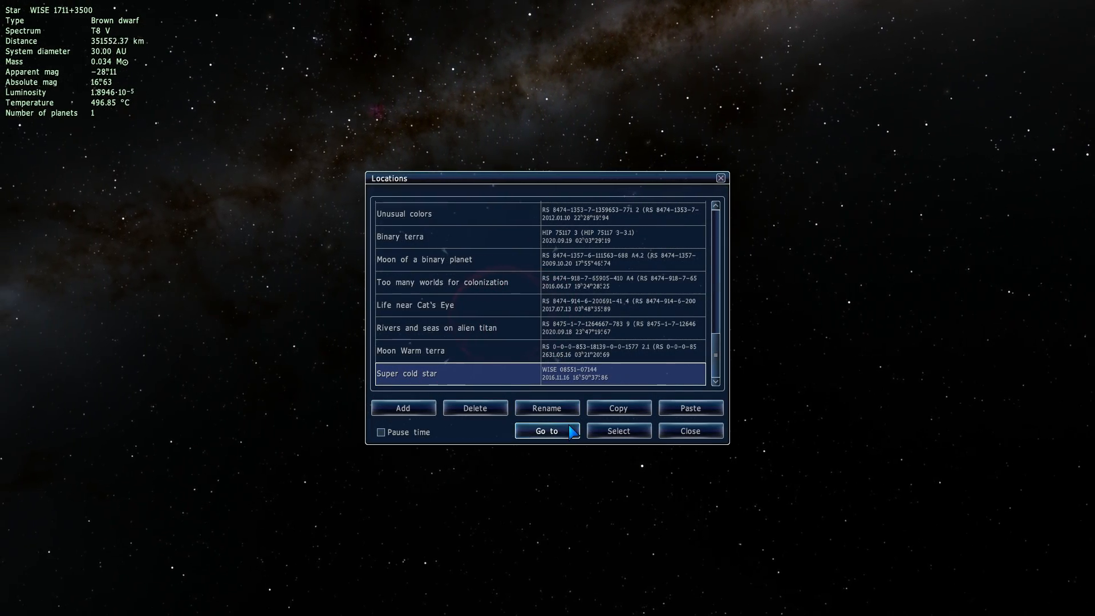
- Jump to the saved Y dwarf WISE 0855−0714 location and dismiss the locations list
{"action": "left_click", "coordinate": [547, 431]}
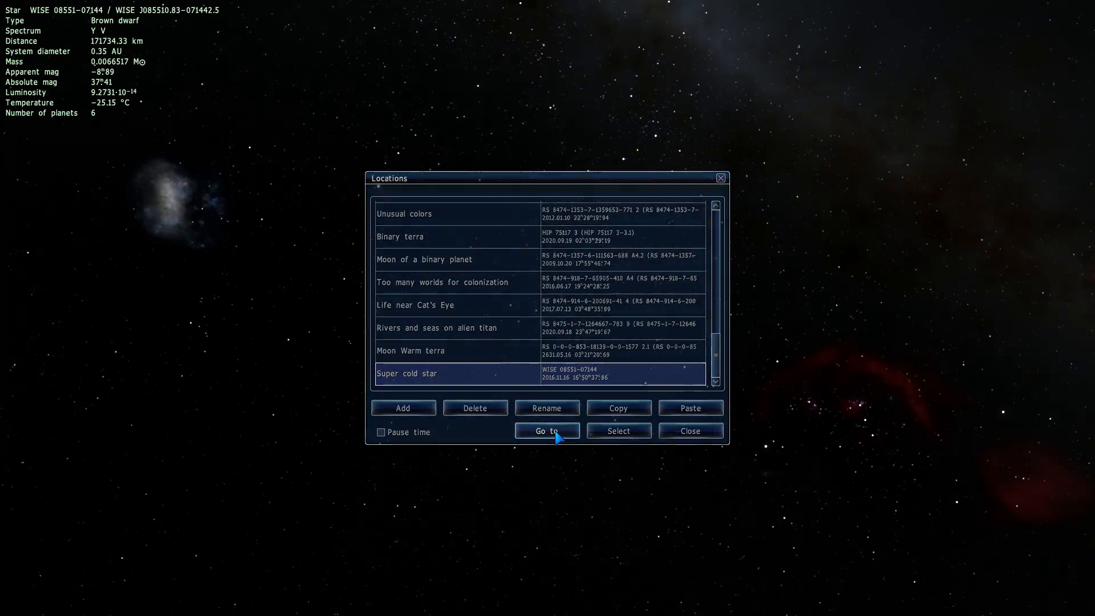
{"action": "left_click", "coordinate": [547, 431]}
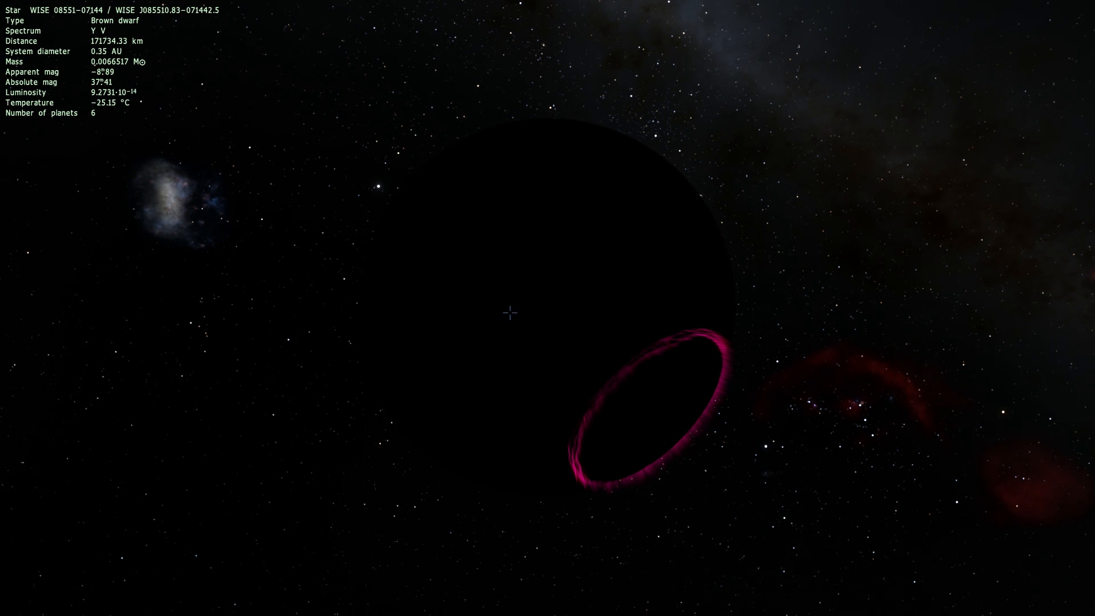
{"action": "mouse_move", "coordinate": [586, 283]}
{"action": "type", "text": "sun"}
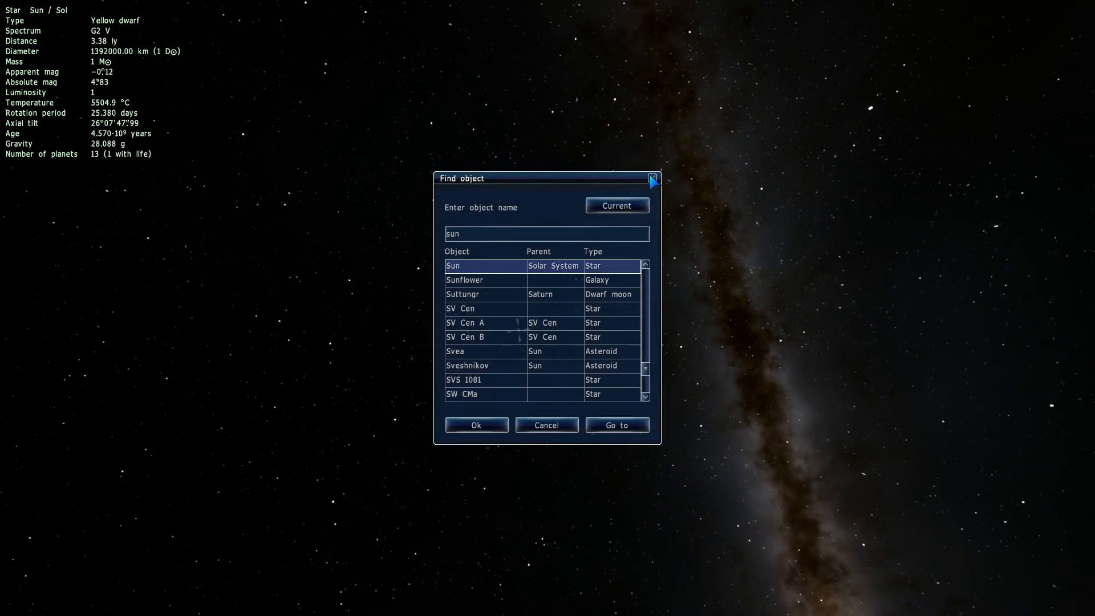
- Fly back to the Sun, then enter Cygnus X-1 in the object search
{"action": "left_click", "coordinate": [617, 425]}
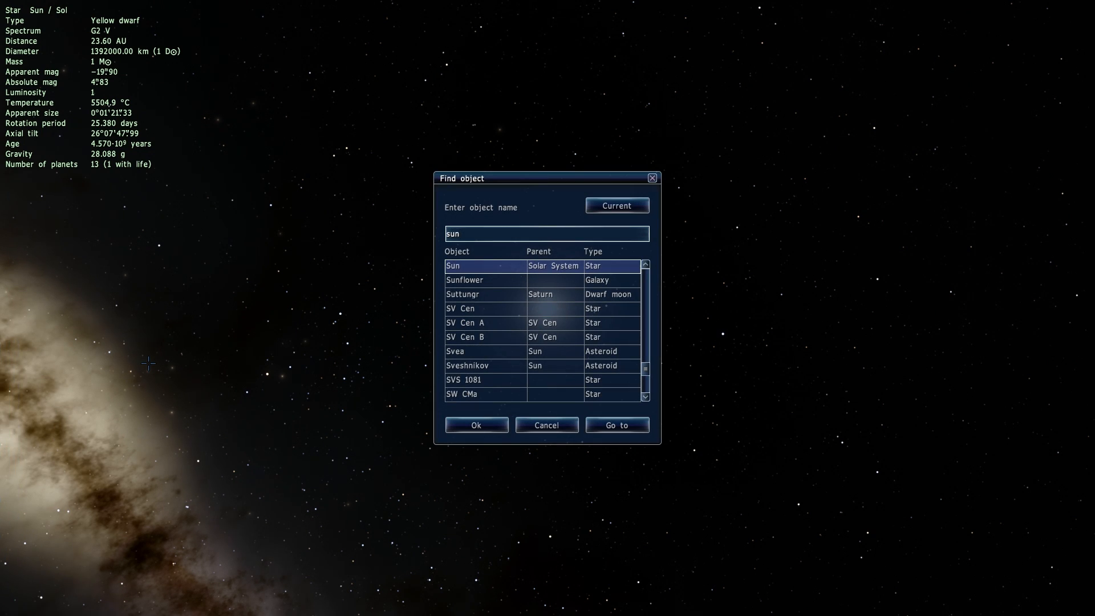
{"action": "type", "text": "cy"}
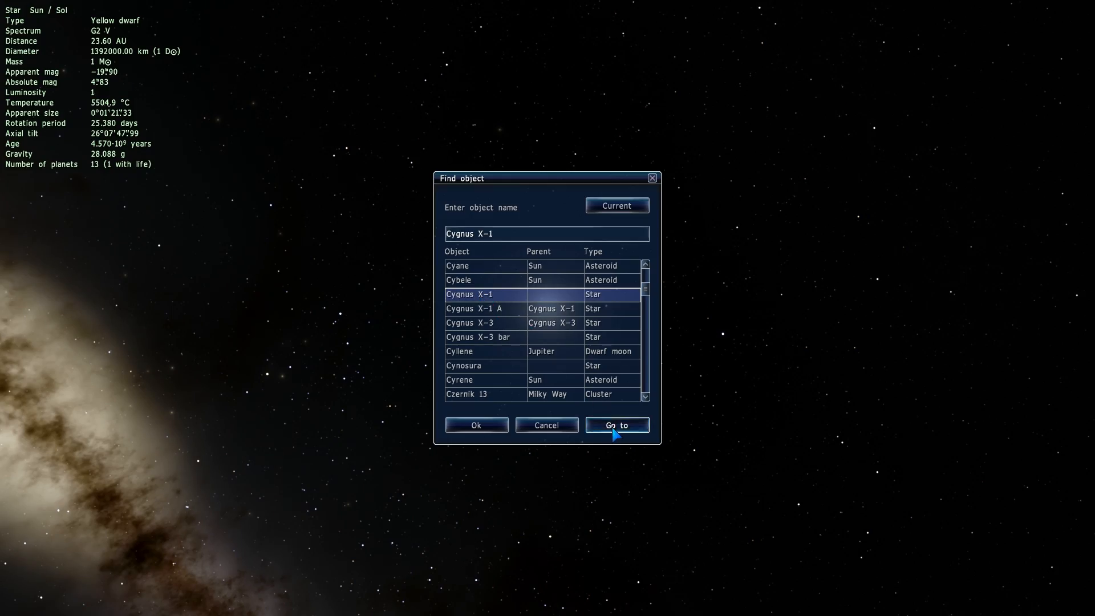
- Fly to the black hole Cygnus X-1 and zoom out over its accretion disc
{"action": "left_click", "coordinate": [616, 424]}
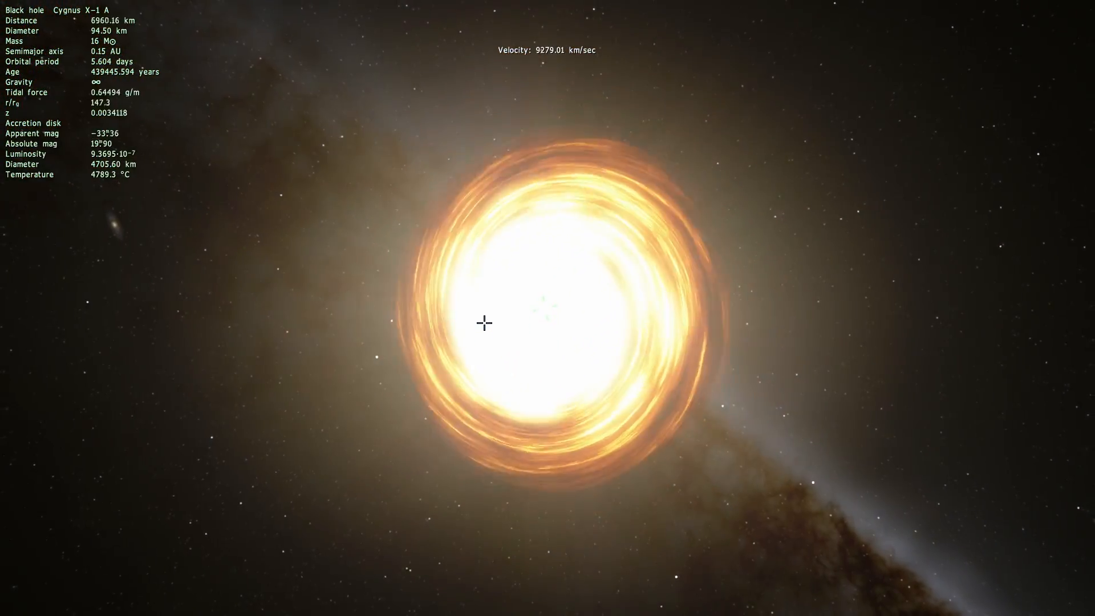
{"action": "scroll", "scroll_direction": "down", "scroll_amount": 3}
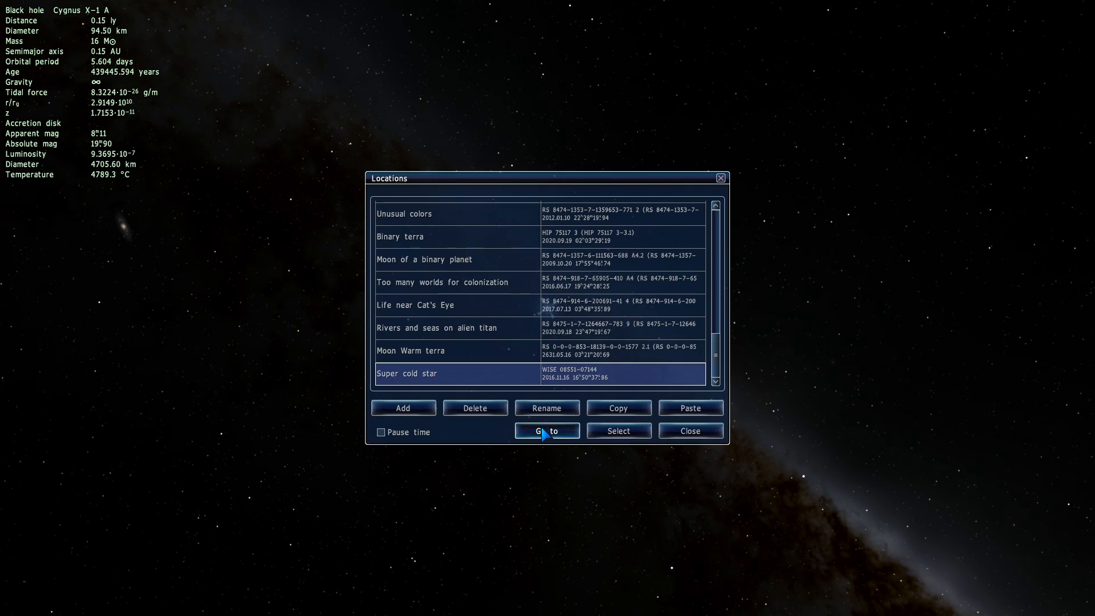
- Travel back to WISE 0855−0714 via the saved location, view it from afar and enable orbit lines
{"action": "left_click", "coordinate": [547, 431]}
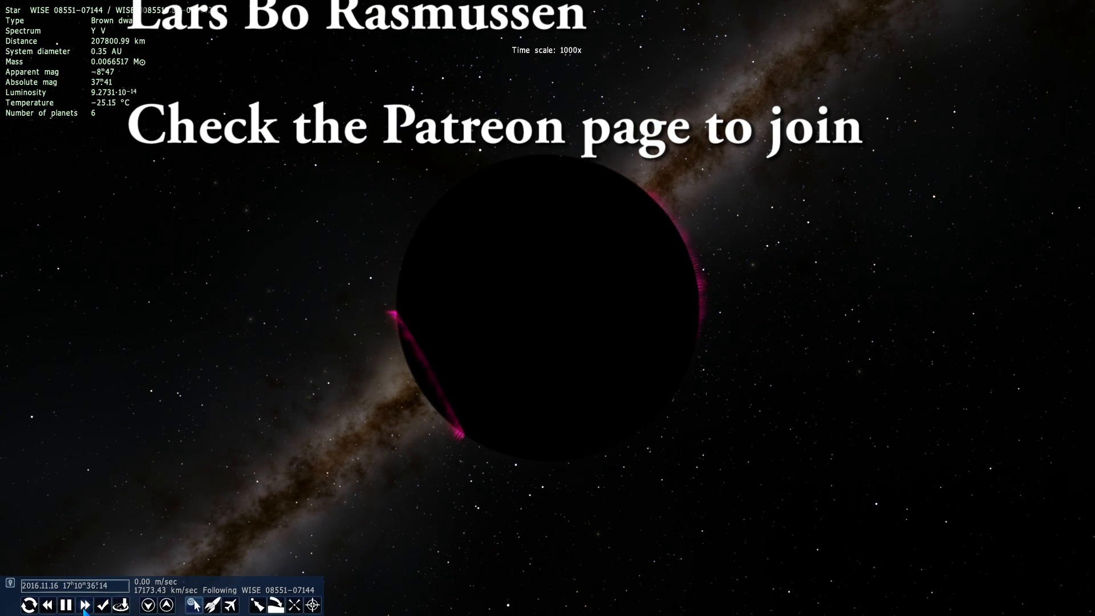
{"action": "left_click", "coordinate": [86, 605]}
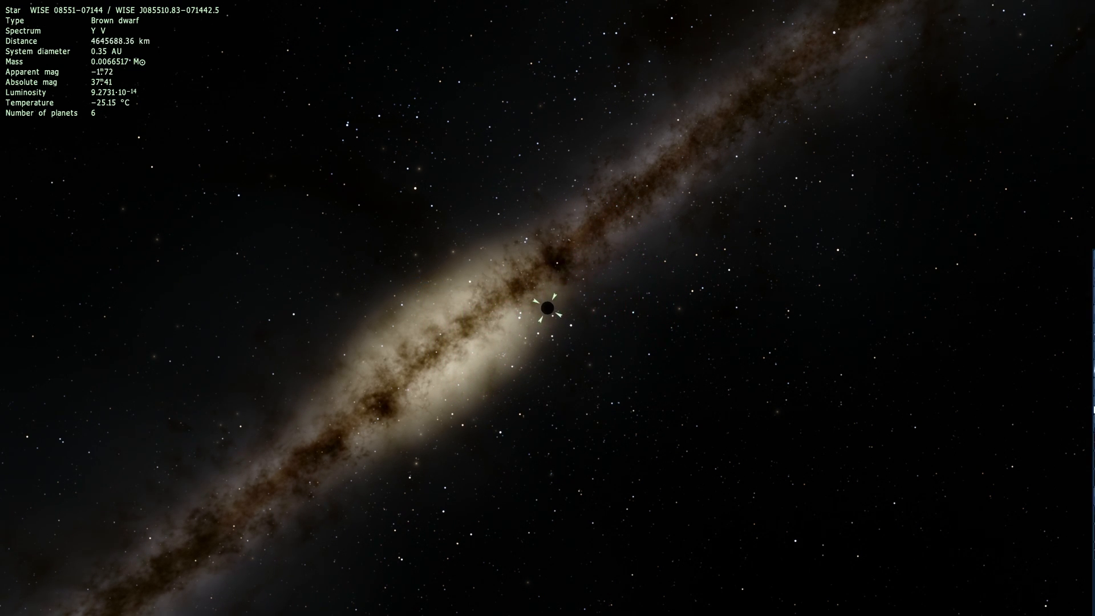
{"action": "key", "text": "o"}
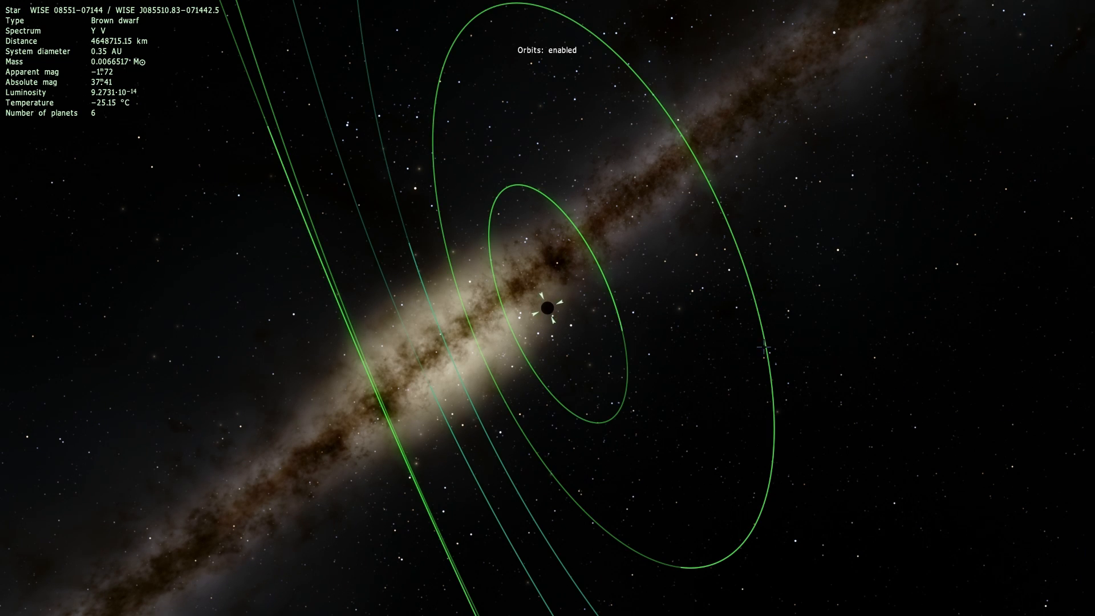